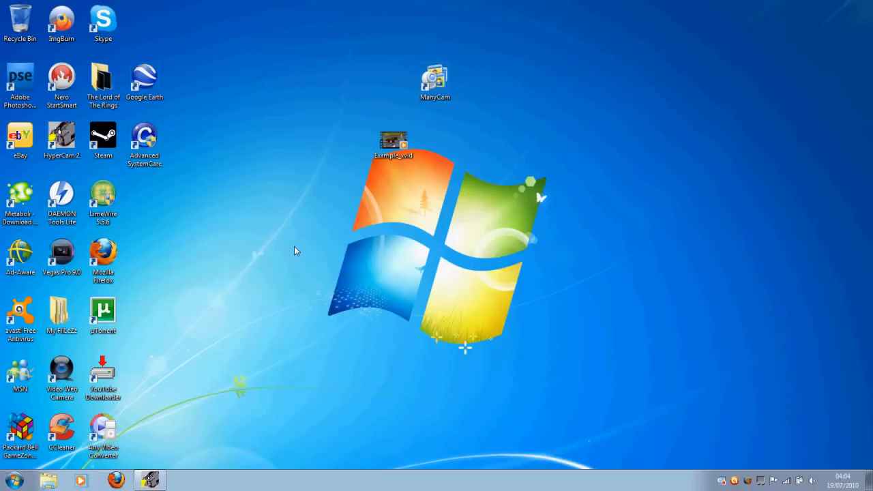
{"action": "mouse_move", "coordinate": [297, 281]}
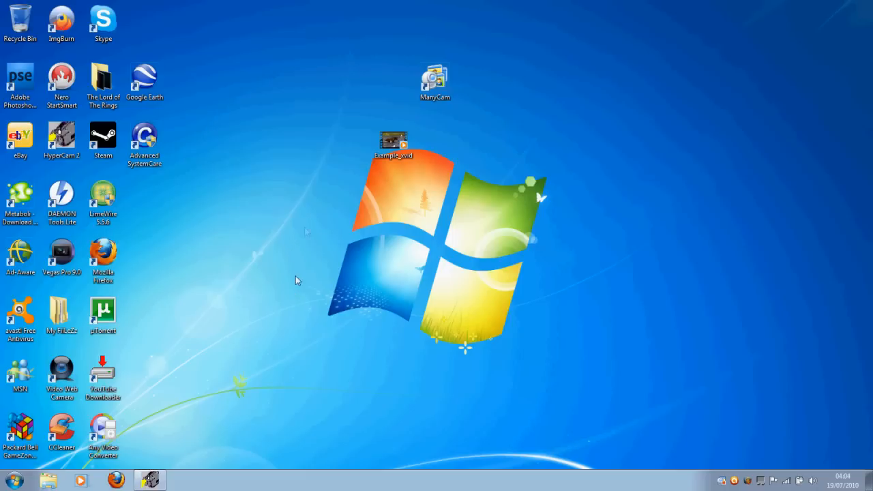
{"action": "mouse_move", "coordinate": [483, 16]}
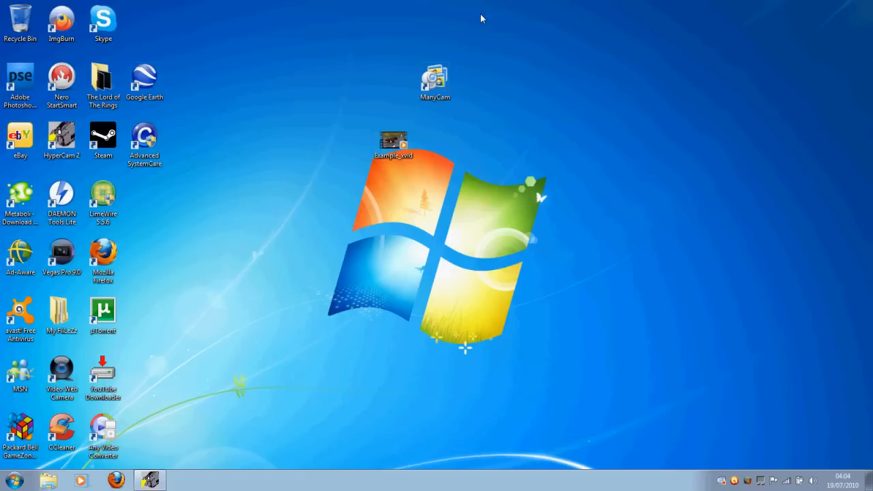
Launch ManyCam from its desktop shortcut
{"action": "left_click", "coordinate": [437, 75]}
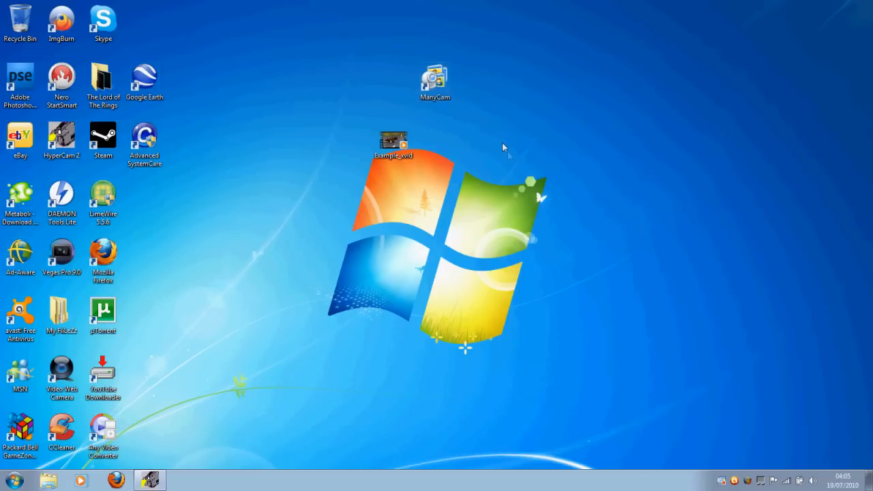
{"action": "mouse_move", "coordinate": [509, 156]}
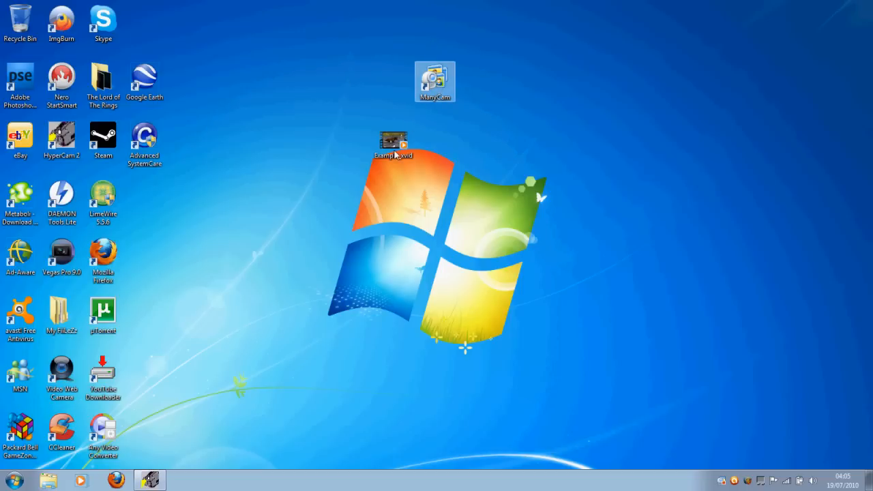
{"action": "left_click", "coordinate": [475, 38]}
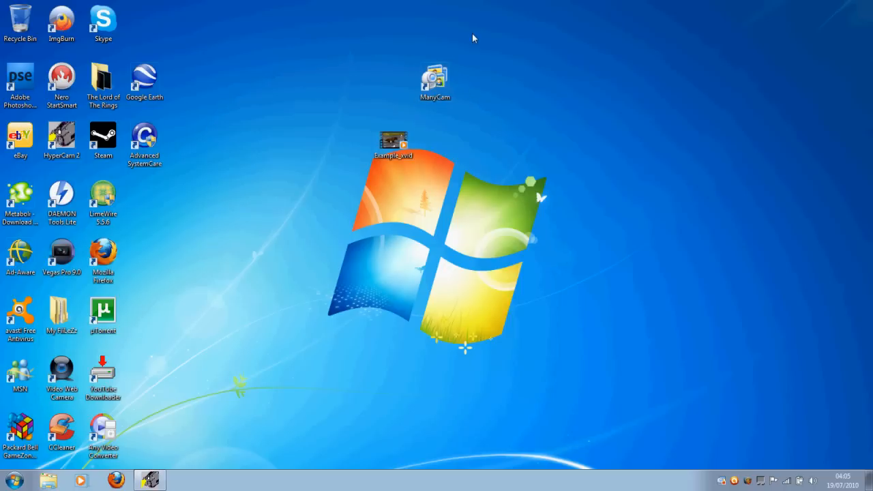
{"action": "left_click", "coordinate": [437, 76]}
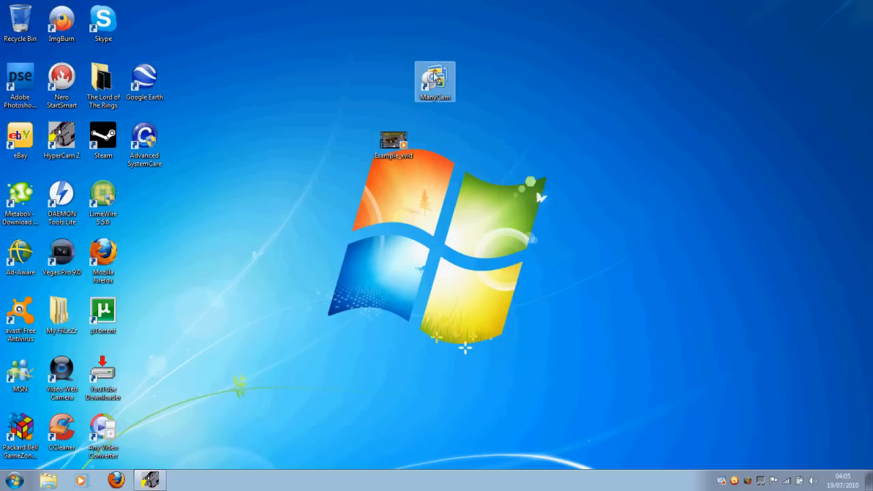
{"action": "double_click", "coordinate": [436, 75]}
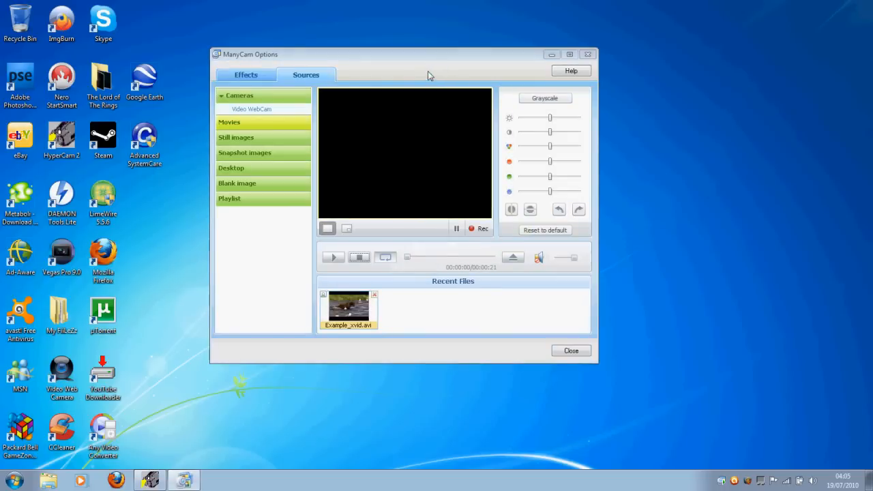
{"action": "mouse_move", "coordinate": [265, 139]}
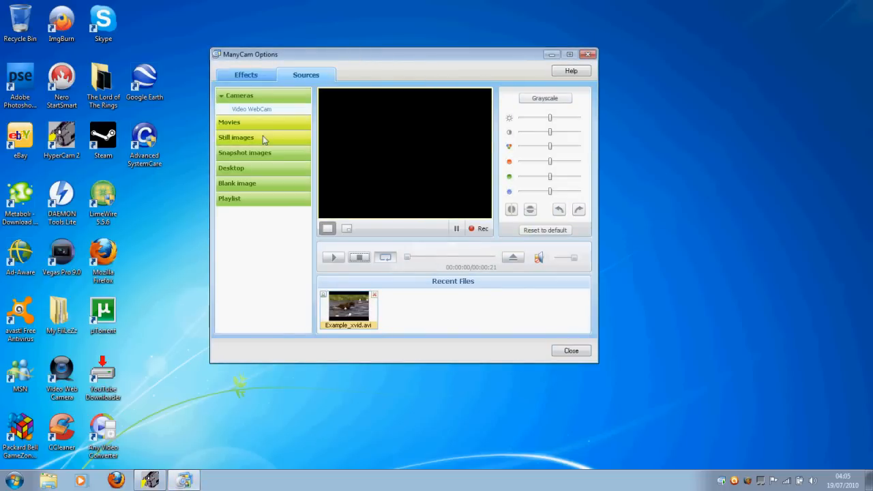
In Sources > Movies, load Example_vid.avi from Recent Files and start it playing in the preview
{"action": "left_click", "coordinate": [239, 122]}
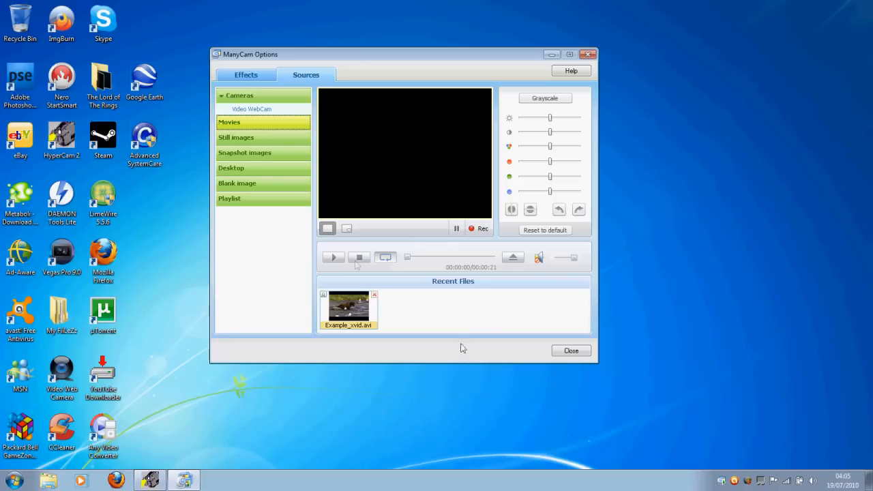
{"action": "left_click", "coordinate": [373, 295]}
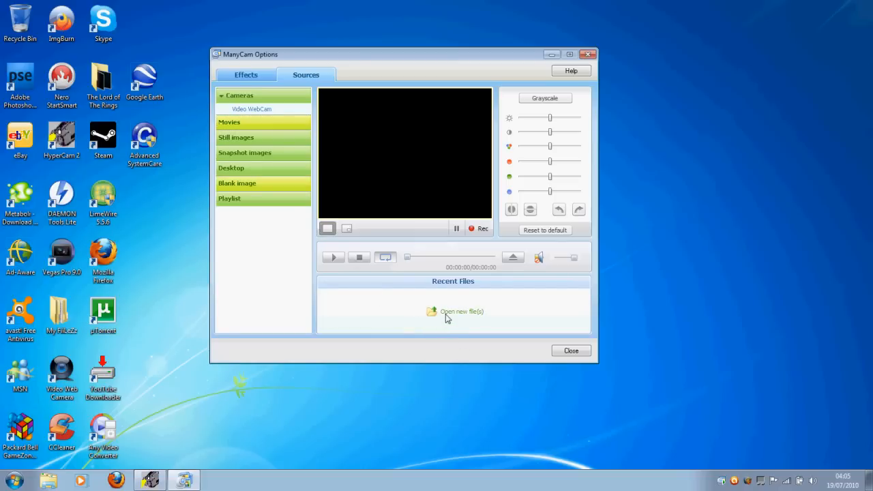
{"action": "left_click", "coordinate": [458, 311]}
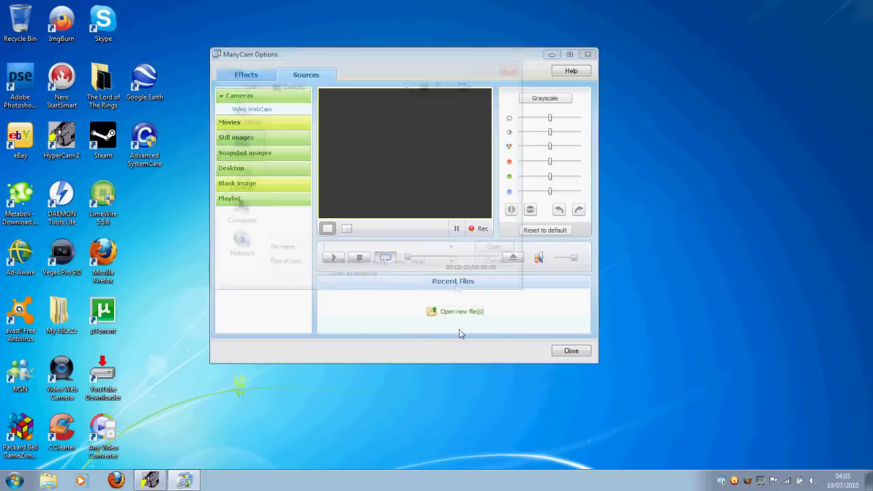
{"action": "left_click", "coordinate": [458, 311]}
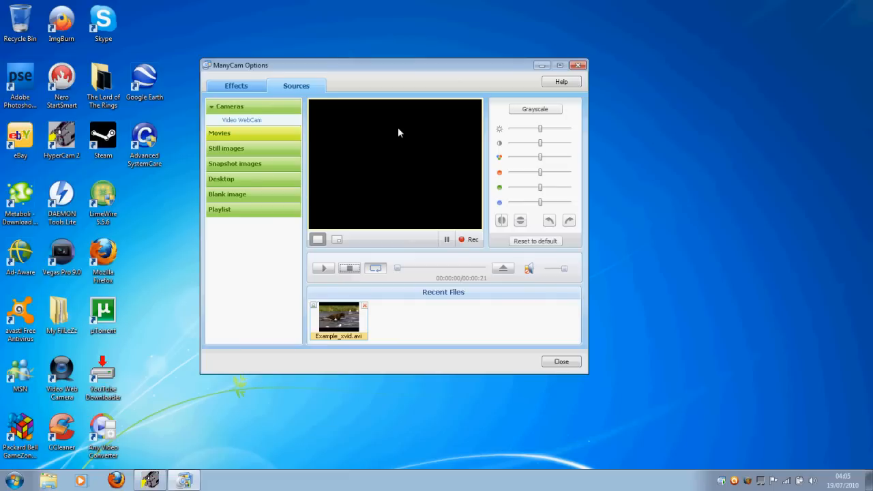
{"action": "mouse_move", "coordinate": [266, 299]}
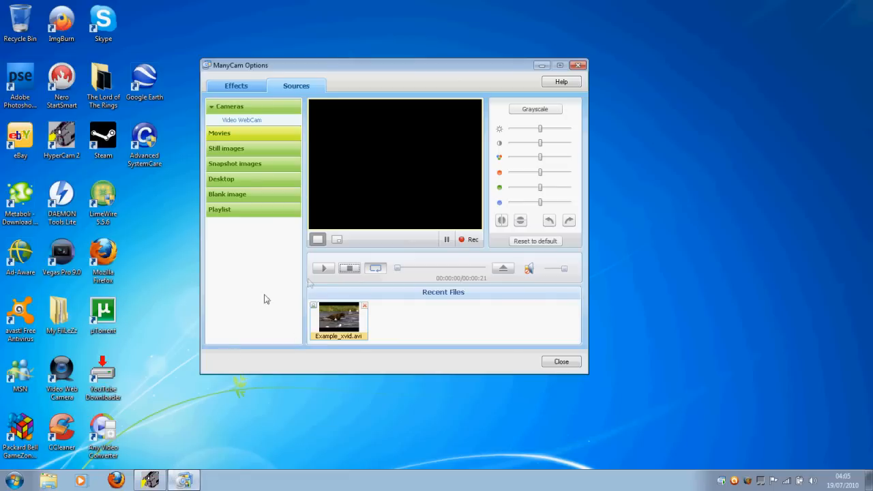
{"action": "left_click", "coordinate": [350, 267]}
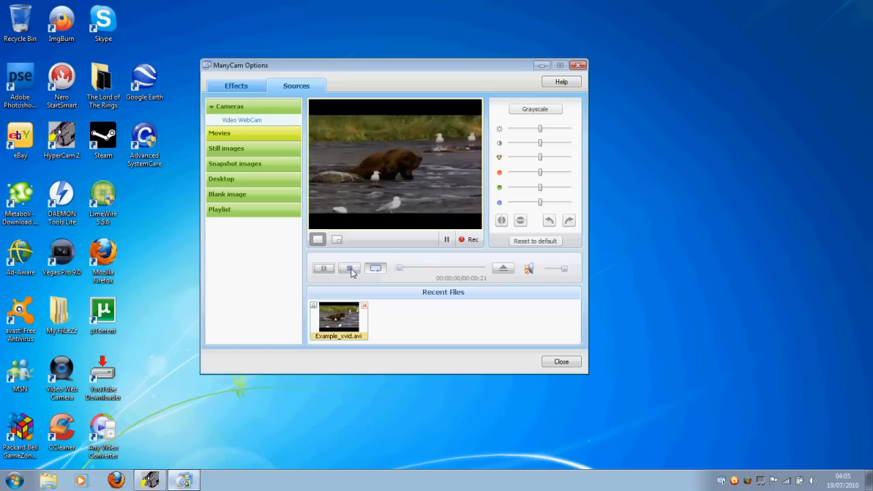
{"action": "left_click", "coordinate": [349, 267]}
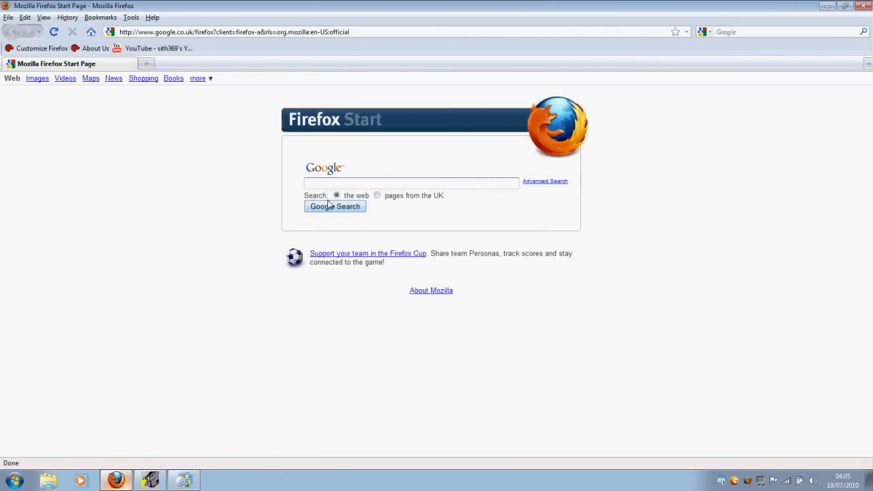
Go to omegle.com in Firefox and start a Video chat with a random stranger
{"action": "type", "text": "omegle.com"}
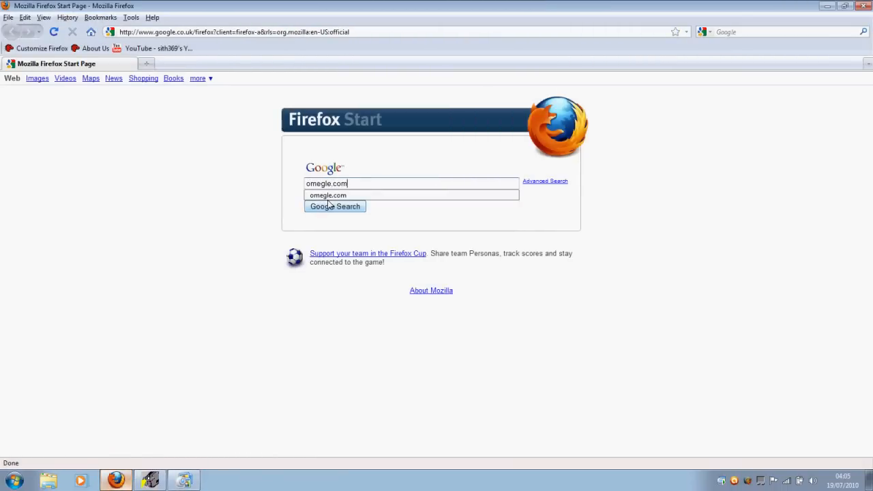
{"action": "left_click", "coordinate": [334, 206]}
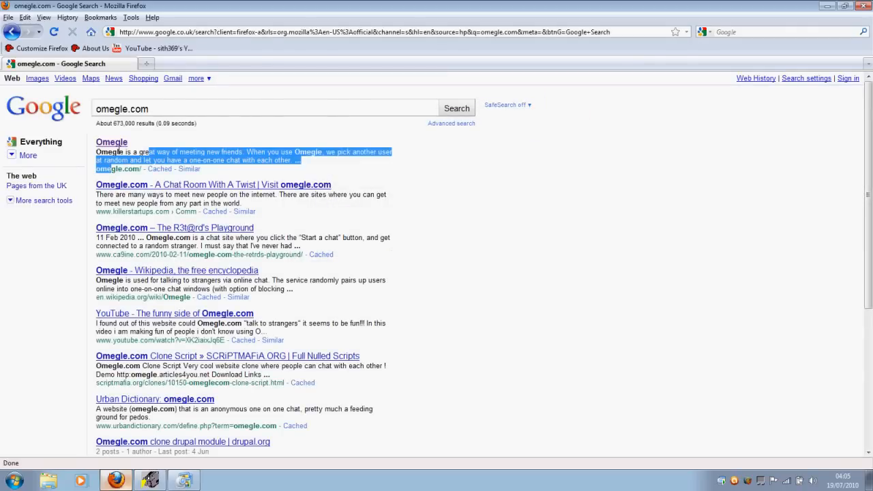
{"action": "left_click", "coordinate": [111, 142]}
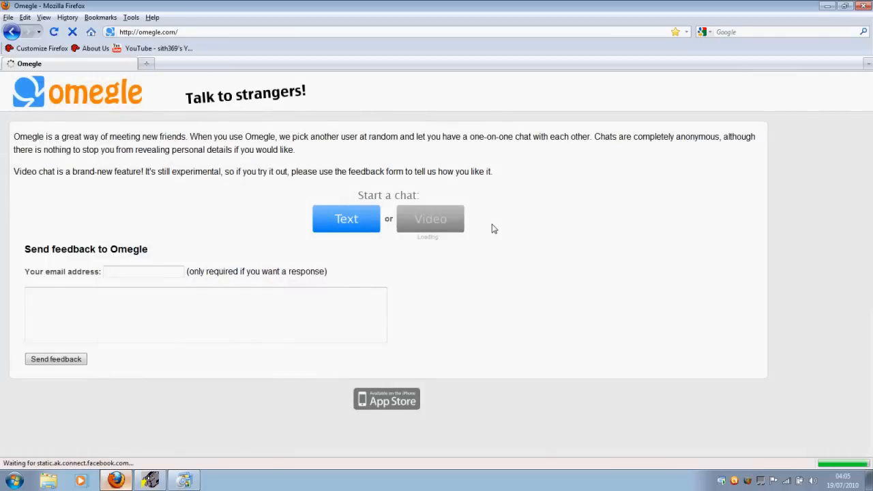
{"action": "left_click", "coordinate": [86, 248]}
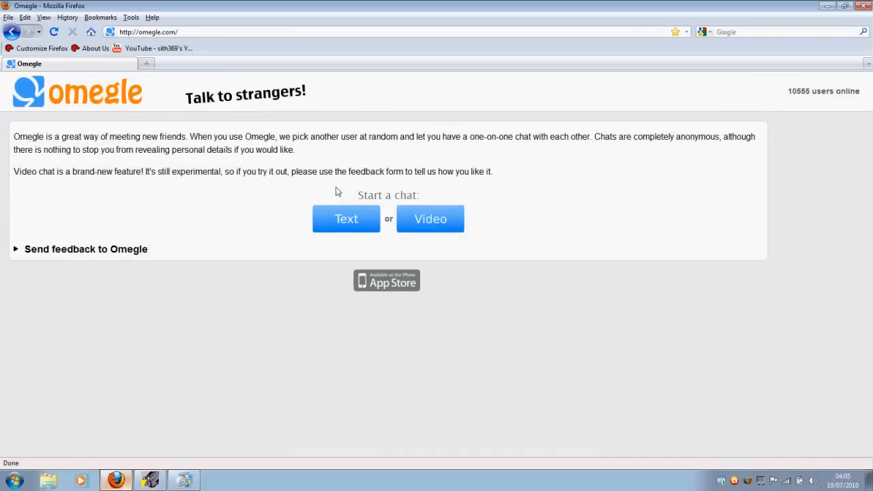
{"action": "left_click", "coordinate": [431, 218]}
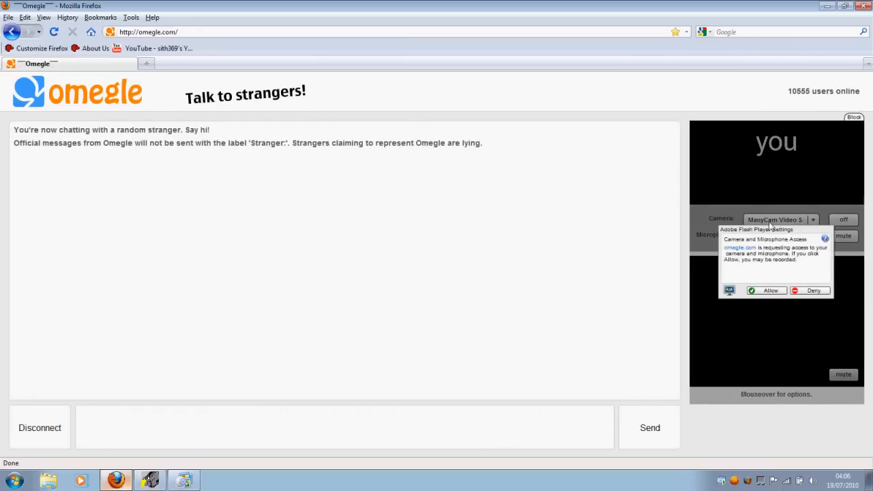
{"action": "mouse_move", "coordinate": [788, 300]}
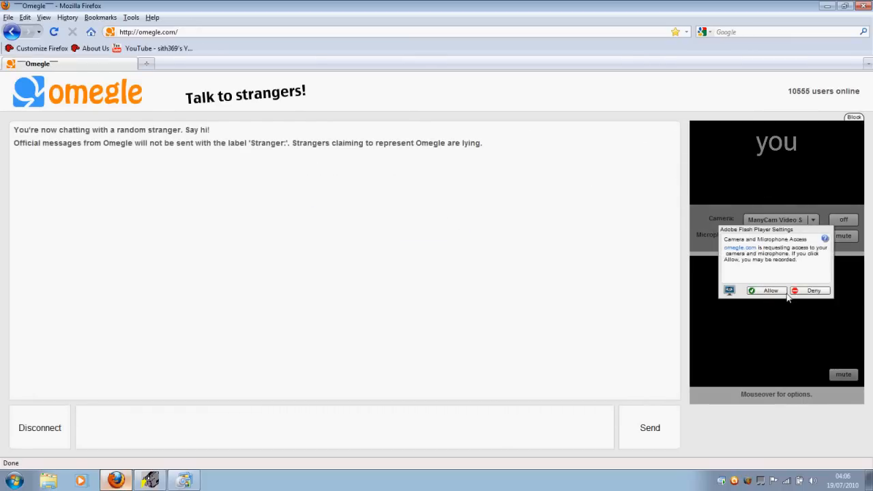
Allow camera access in the Flash Player prompt with ManyCam Video as the camera
{"action": "left_click", "coordinate": [769, 290]}
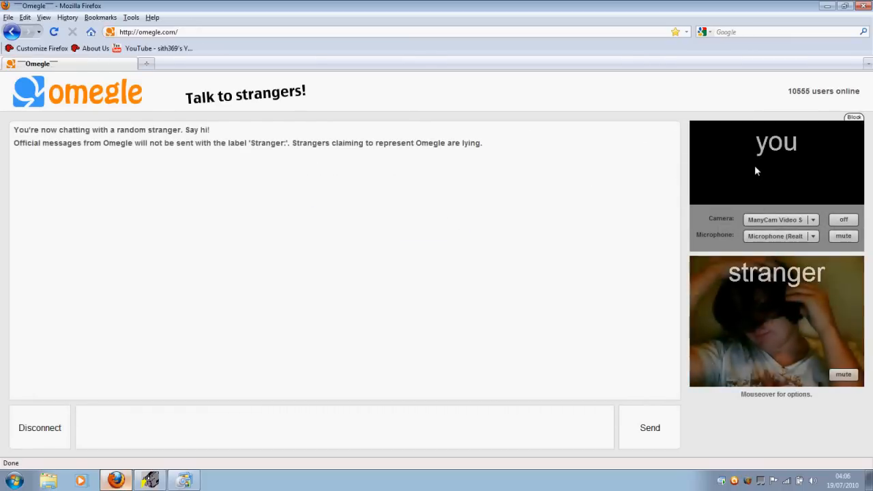
{"action": "left_click", "coordinate": [813, 218]}
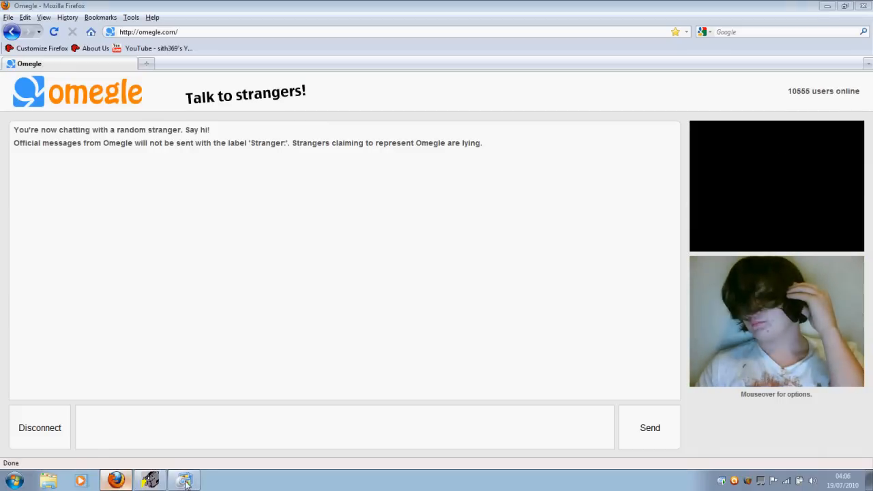
Play Example_vid.avi as the webcam feed, start a new Omegle chat, then stop playback
{"action": "left_click", "coordinate": [182, 478]}
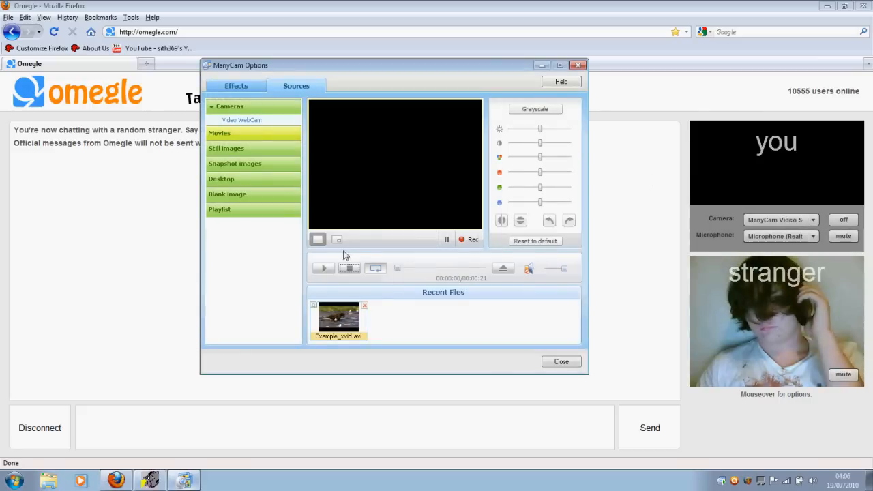
{"action": "left_click", "coordinate": [322, 268]}
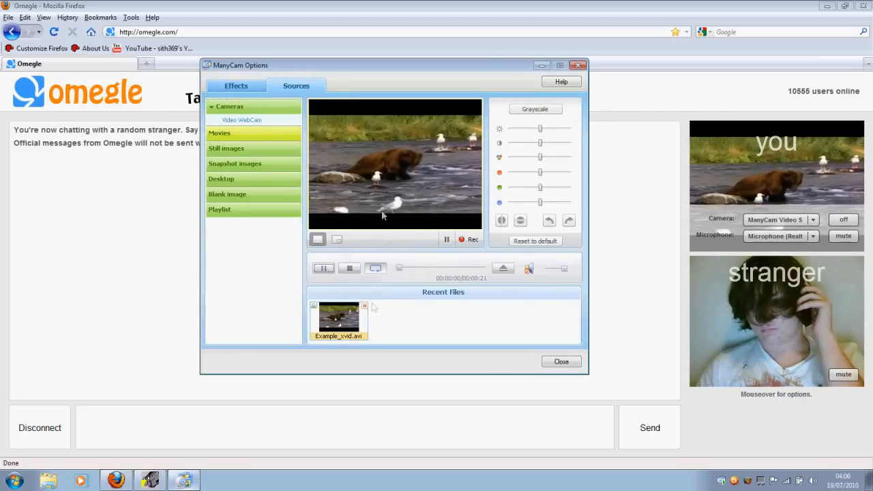
{"action": "left_click", "coordinate": [562, 361]}
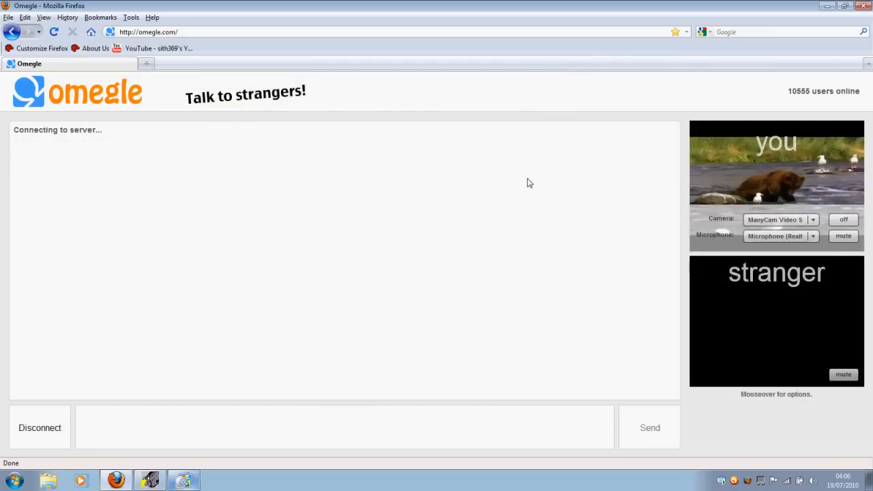
{"action": "mouse_move", "coordinate": [714, 257]}
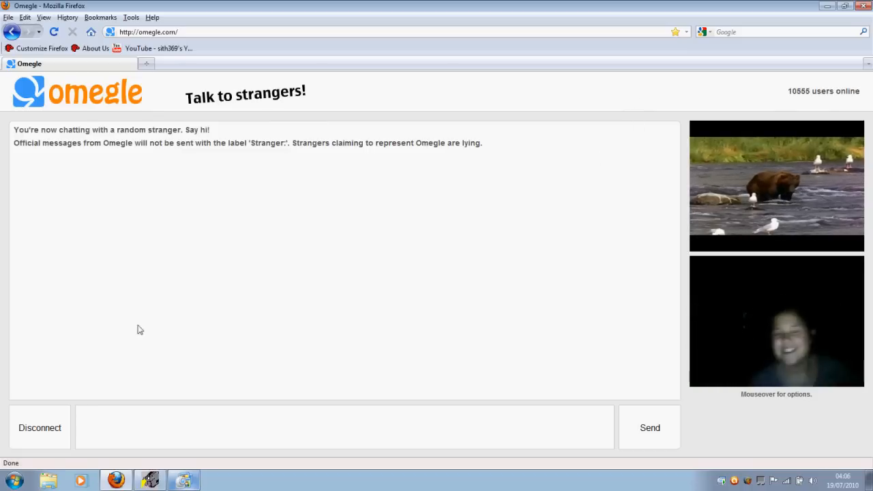
{"action": "mouse_move", "coordinate": [115, 279]}
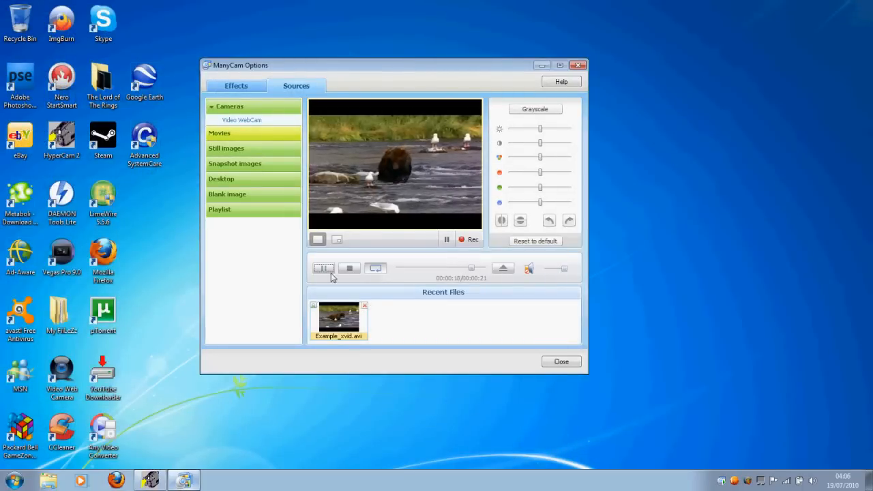
{"action": "left_click", "coordinate": [363, 305]}
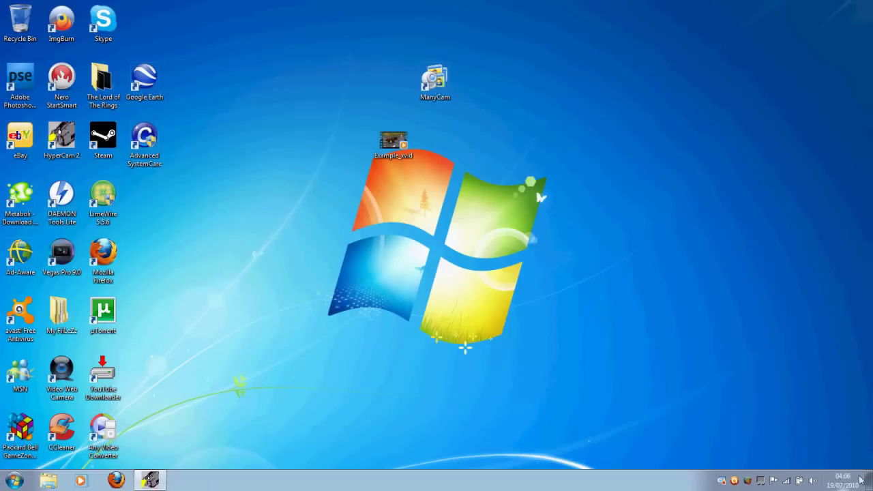
{"action": "mouse_move", "coordinate": [333, 84]}
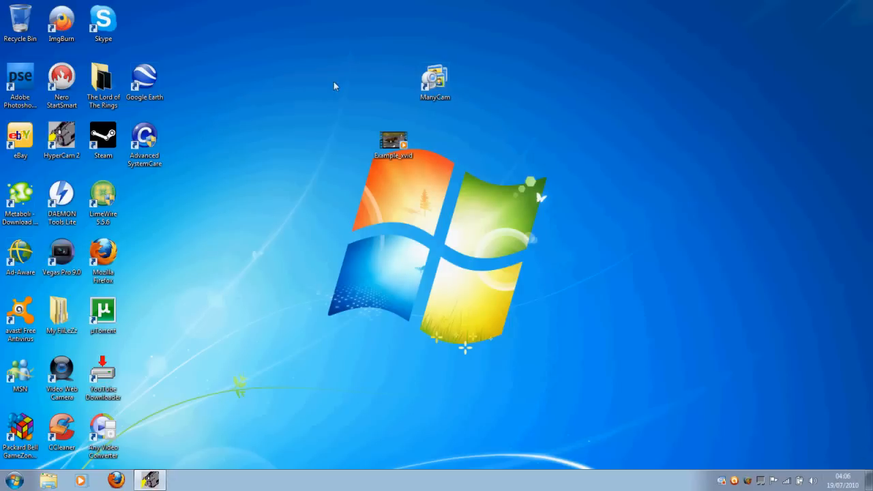
{"action": "mouse_move", "coordinate": [276, 8]}
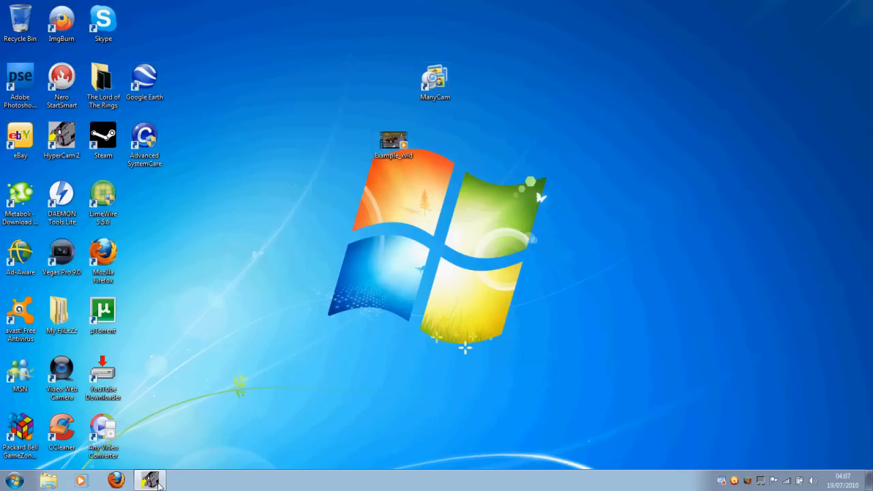
{"action": "mouse_move", "coordinate": [421, 114]}
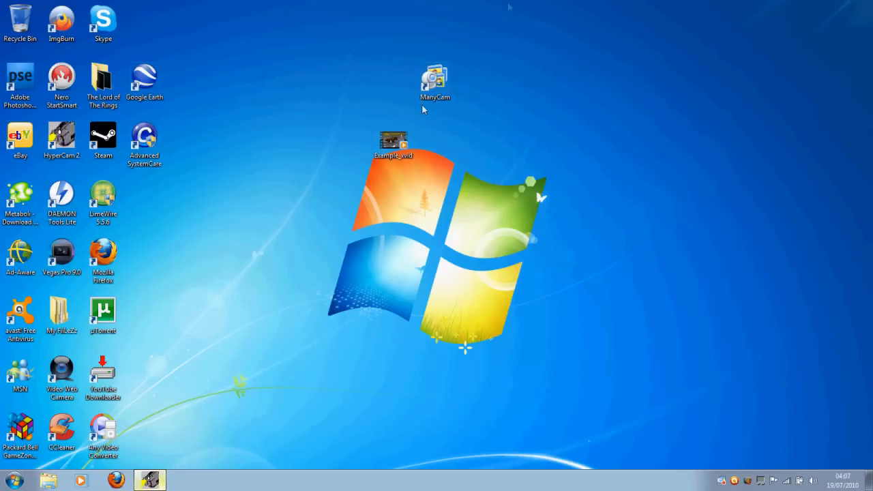
{"action": "mouse_move", "coordinate": [439, 49]}
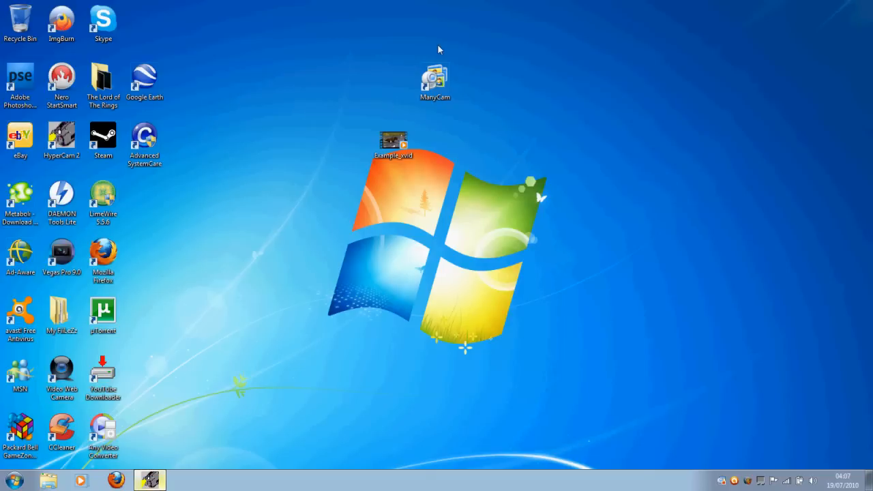
{"action": "mouse_move", "coordinate": [420, 57]}
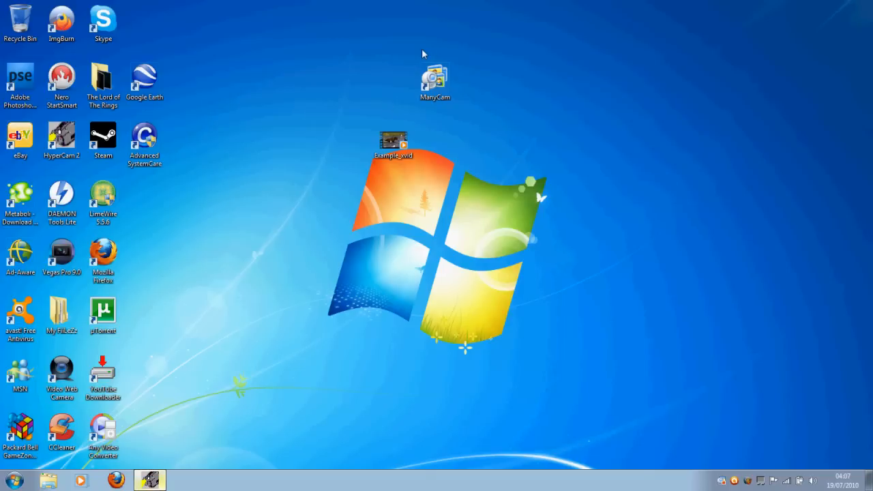
{"action": "mouse_move", "coordinate": [475, 145]}
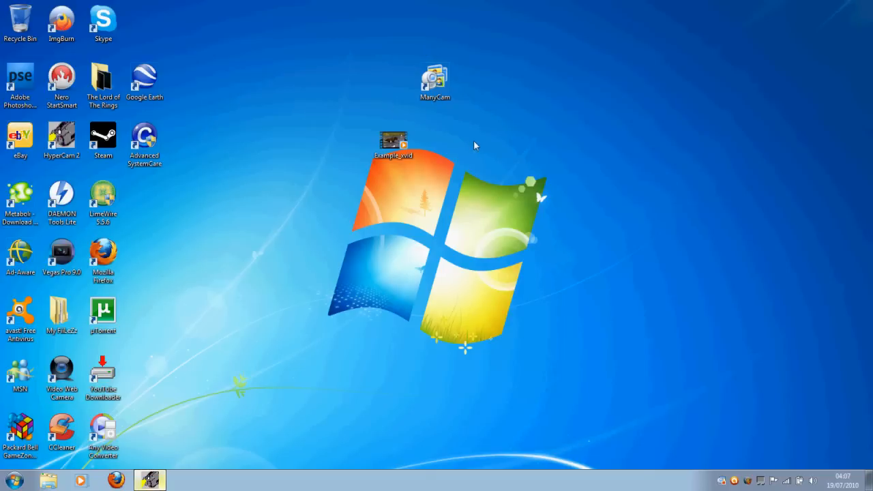